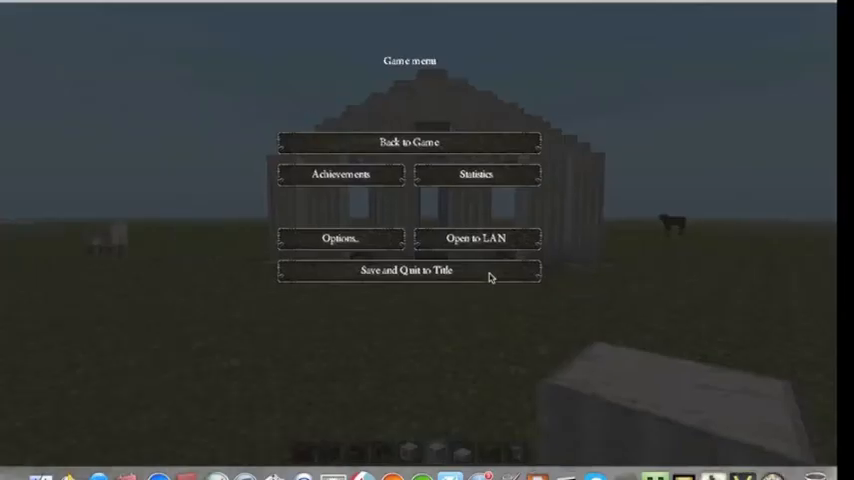
Step: Resume the world from the pause menu via Back to Game
click(404, 140)
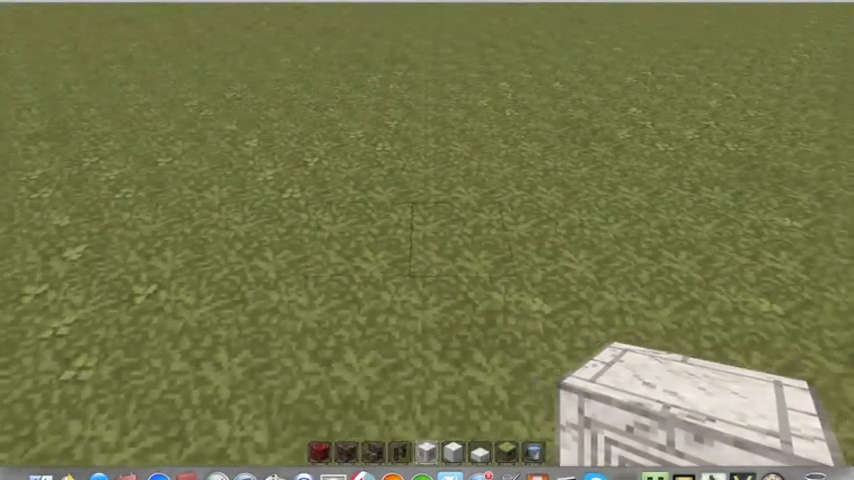
Step: Break grass blocks to start digging the one-block-deep pool pit
click(428, 240)
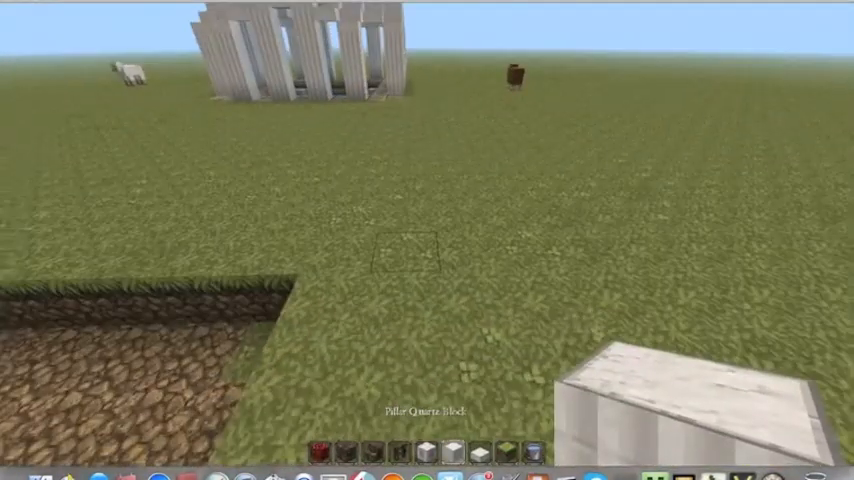
mouse_move(428, 240)
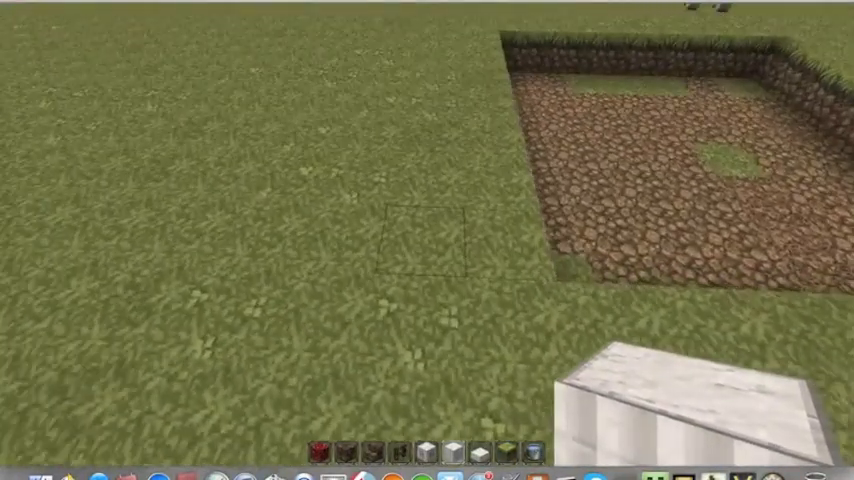
Step: Place the first quartz pillar blocks on the grass next to the pit
right_click(416, 236)
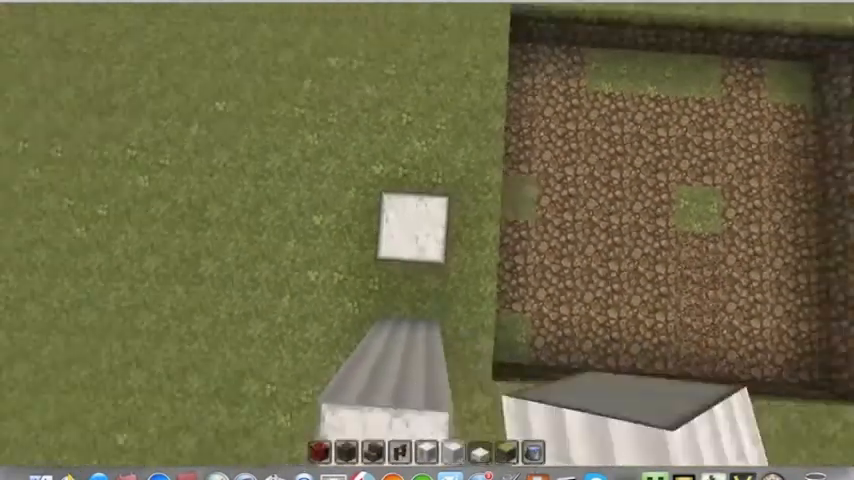
click(412, 228)
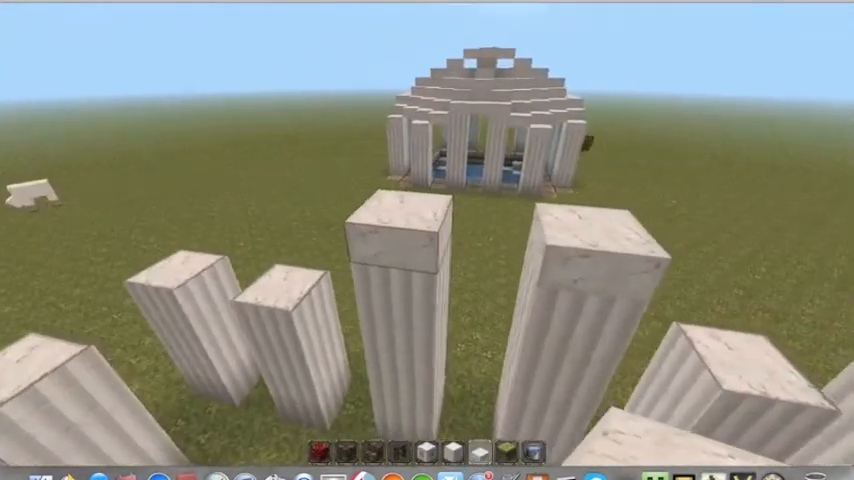
mouse_move(428, 240)
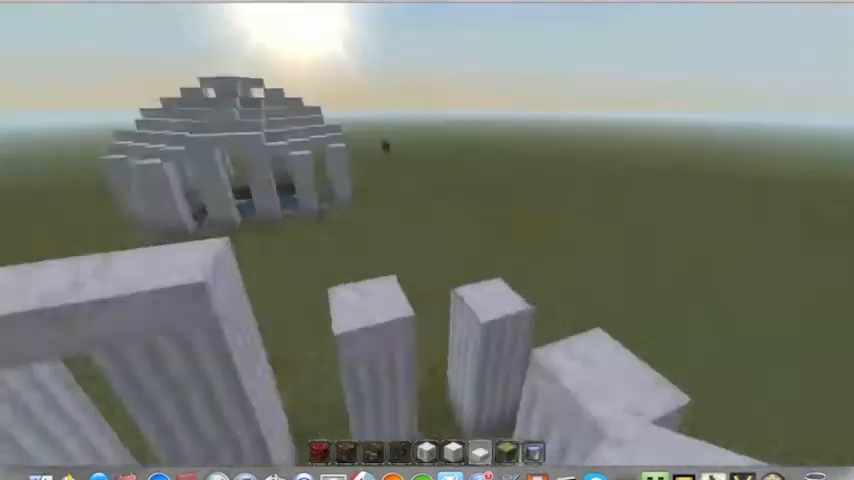
mouse_move(496, 240)
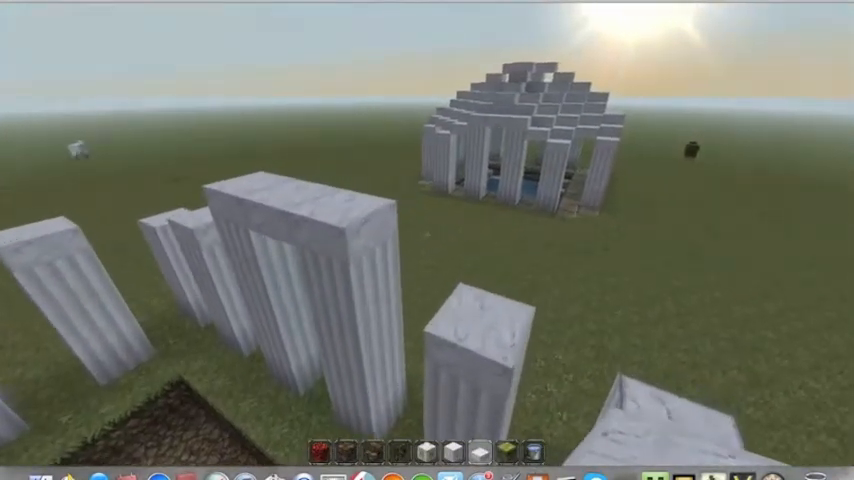
mouse_move(428, 240)
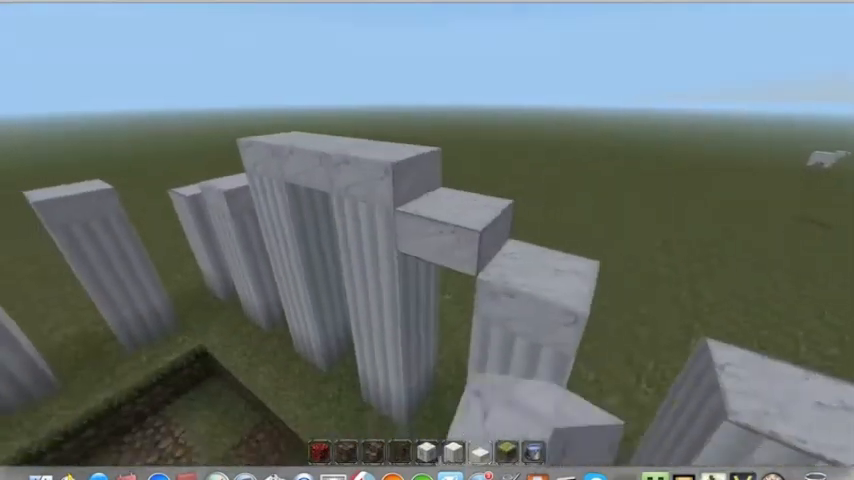
mouse_move(428, 240)
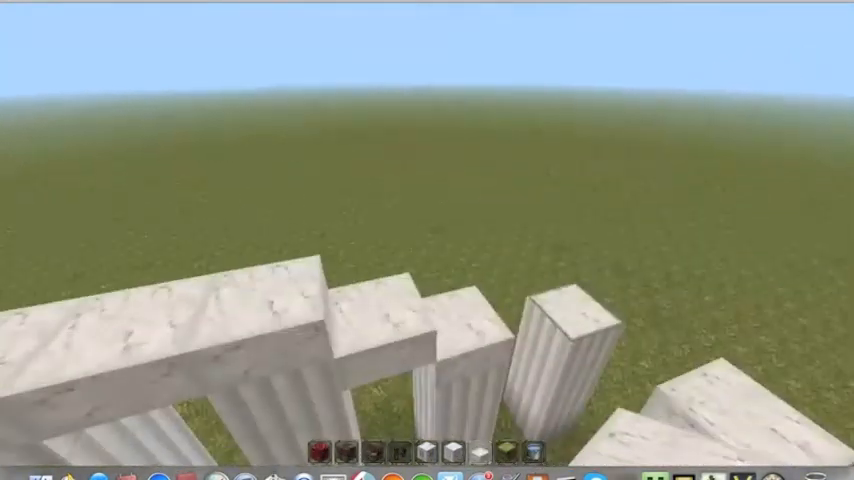
mouse_move(428, 240)
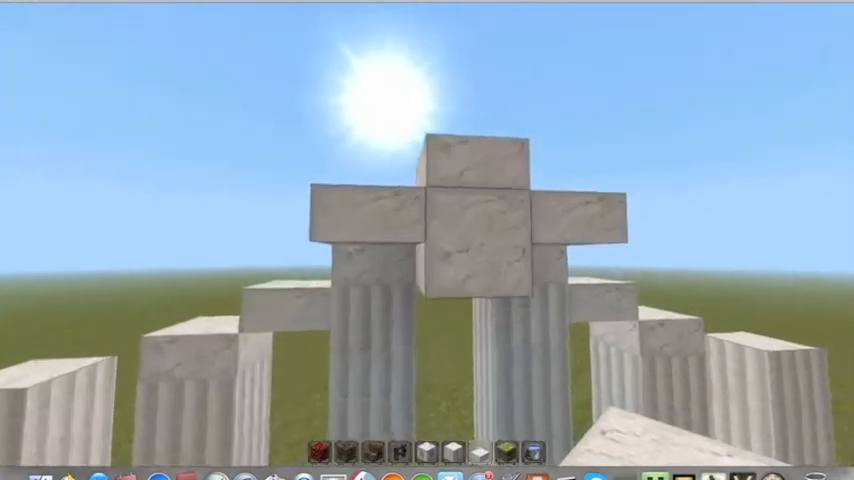
mouse_move(428, 240)
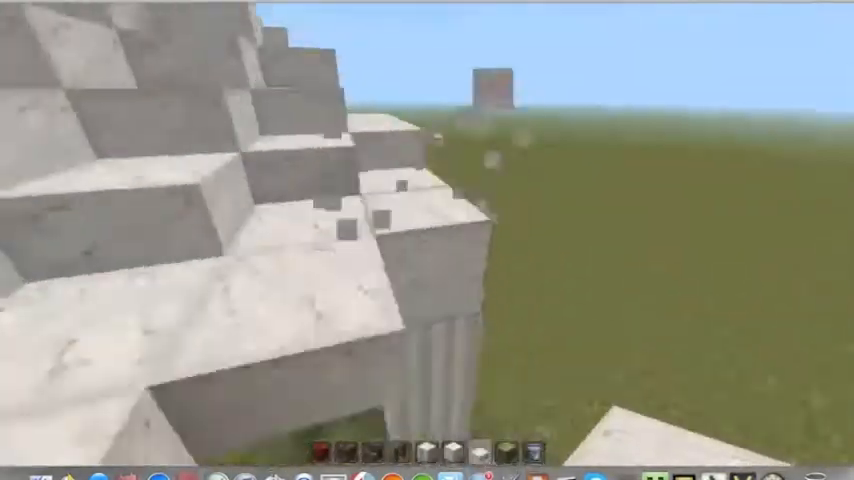
mouse_move(428, 240)
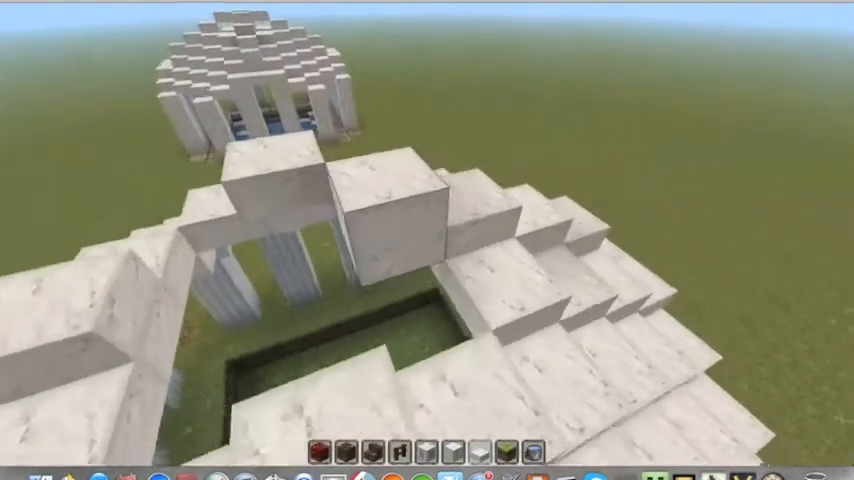
mouse_move(428, 240)
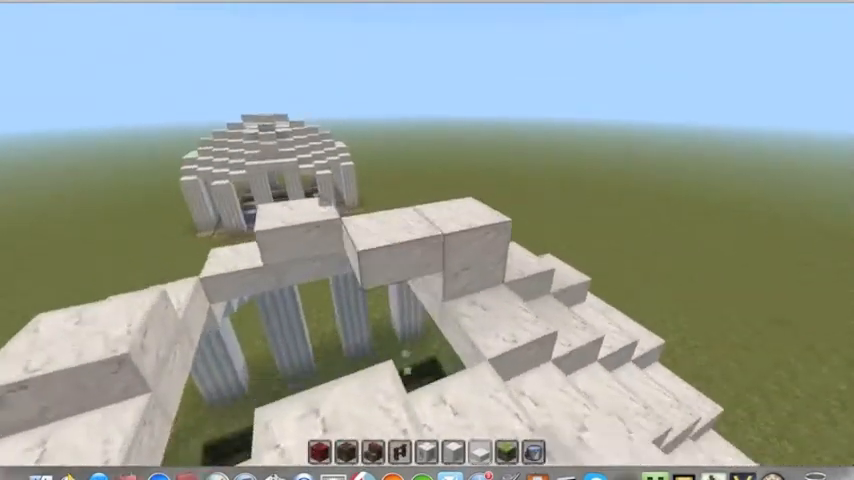
mouse_move(428, 240)
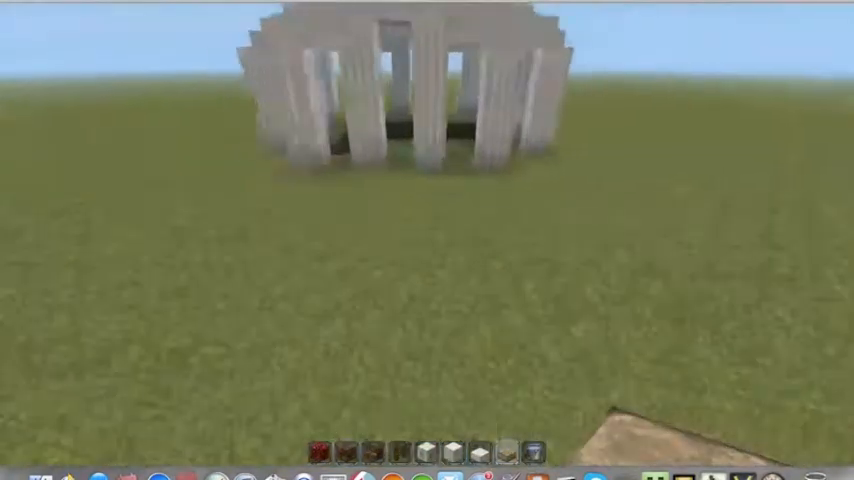
mouse_move(428, 240)
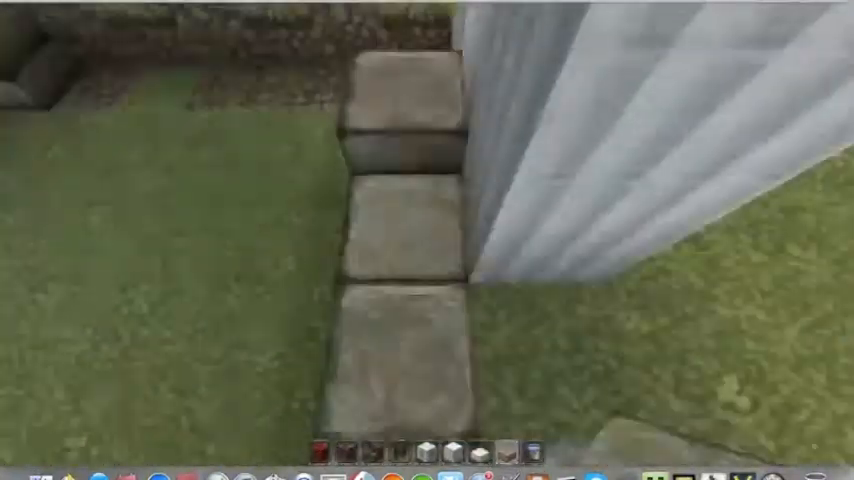
mouse_move(428, 240)
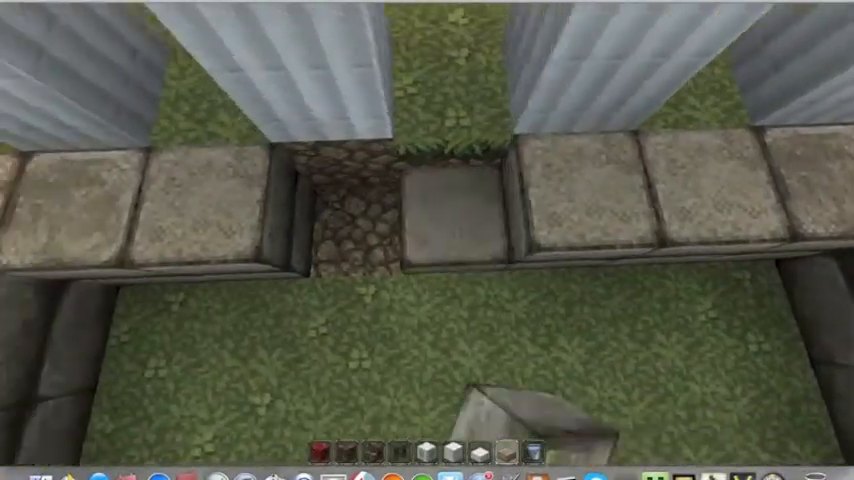
mouse_move(428, 240)
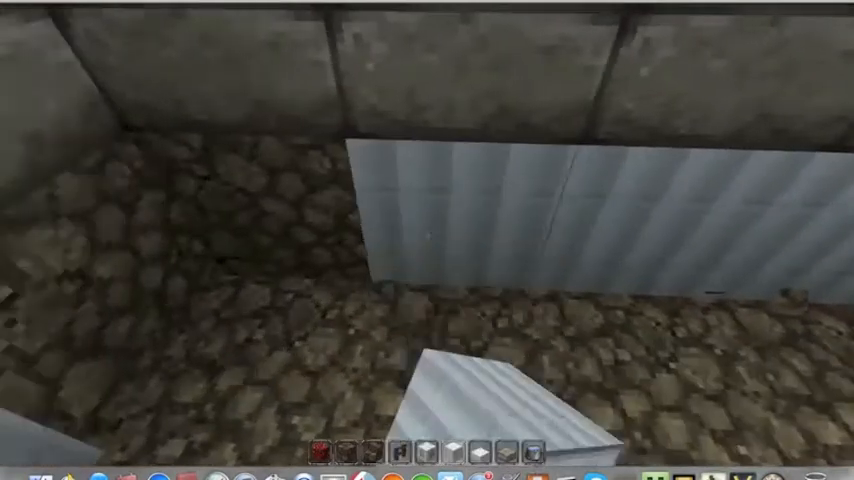
mouse_move(428, 240)
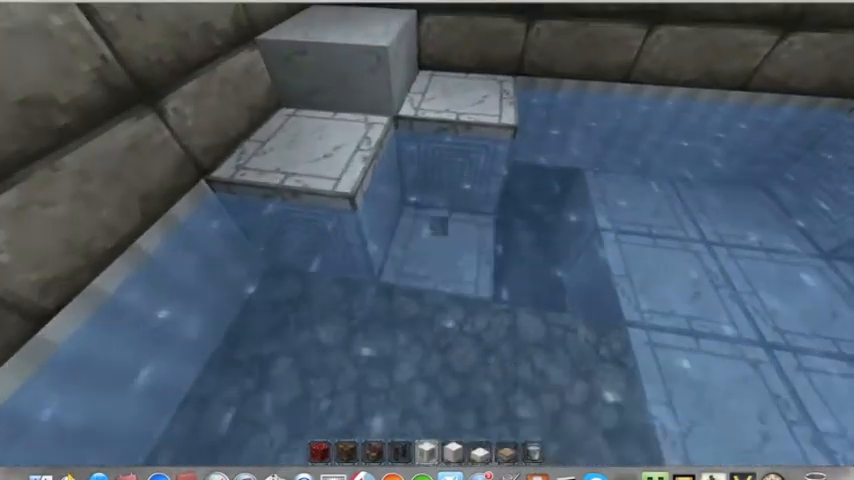
mouse_move(428, 240)
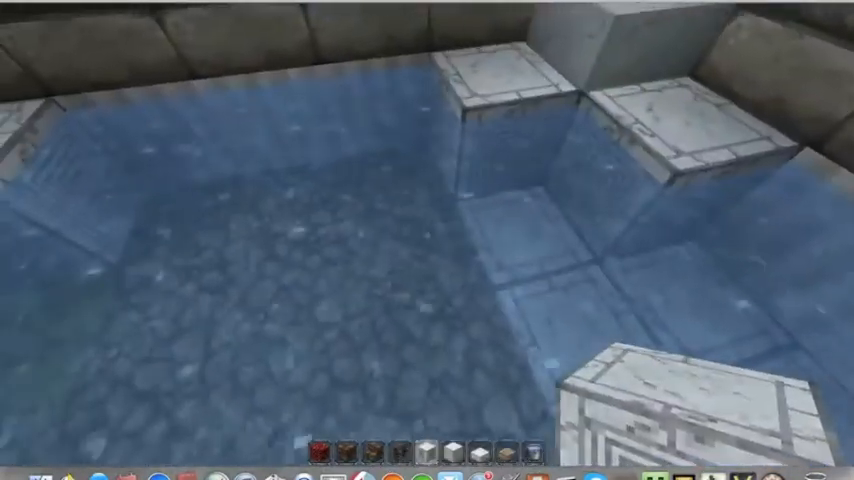
mouse_move(428, 240)
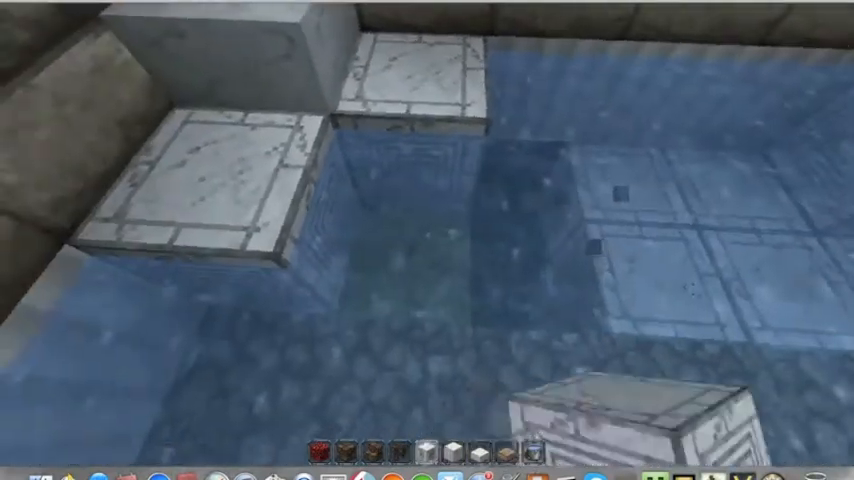
mouse_move(428, 240)
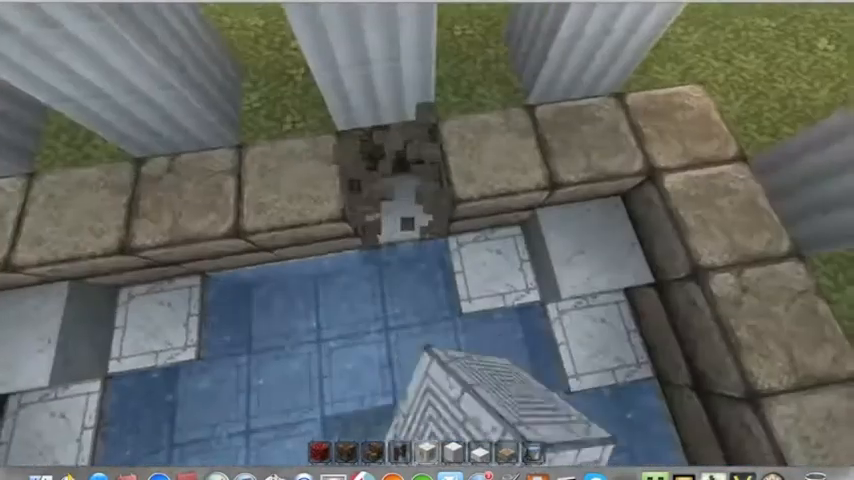
mouse_move(428, 240)
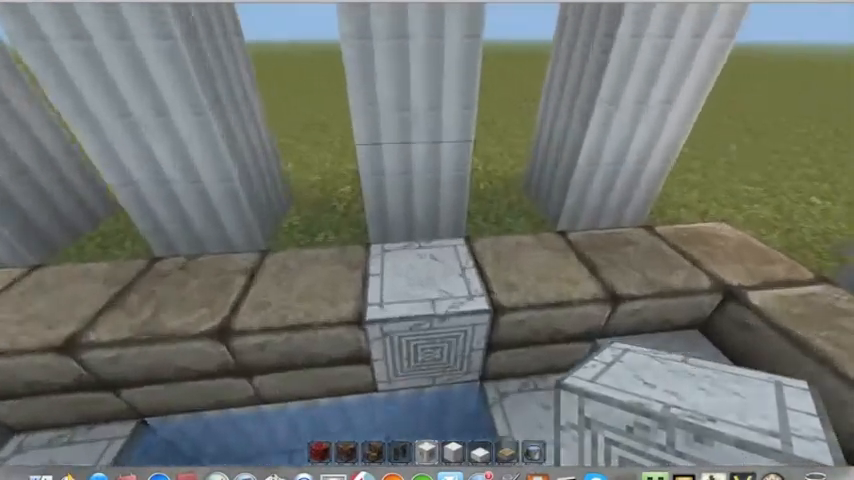
Step: Bring up the inventory to get quartz slabs and chiseled quartz for the pool
key(E)
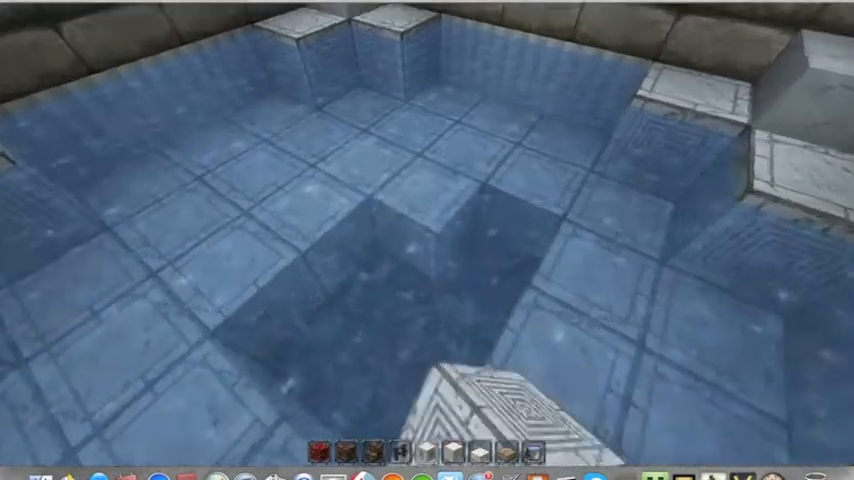
mouse_move(428, 240)
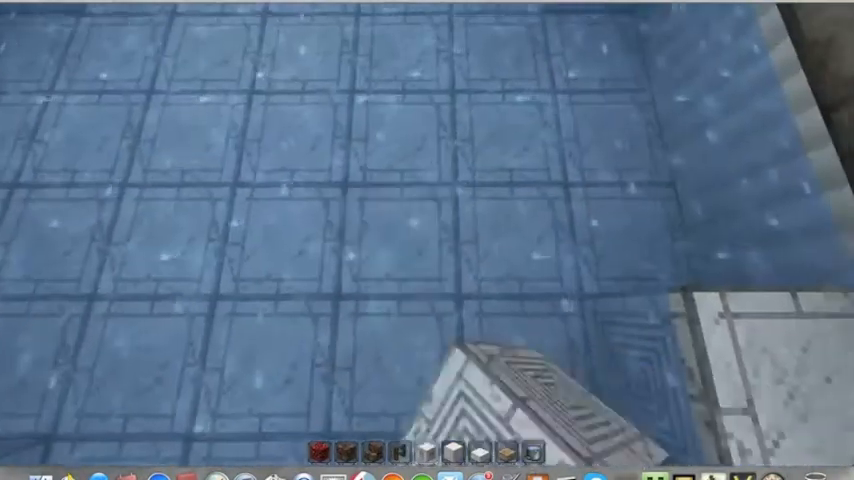